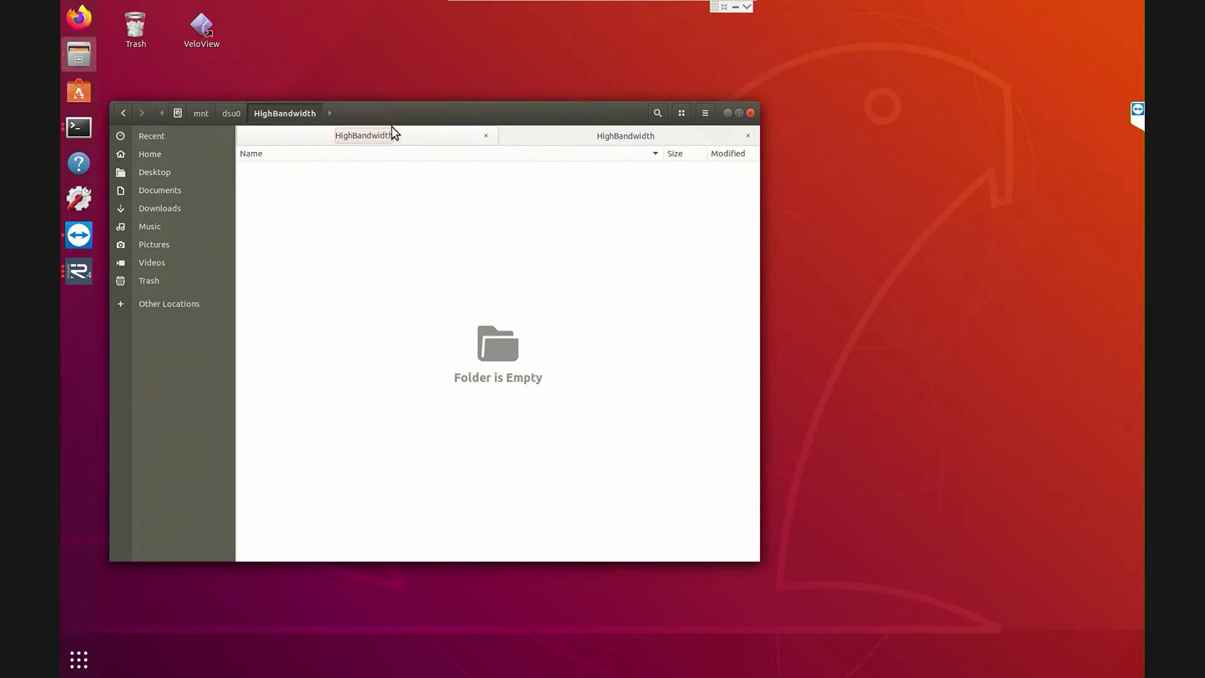
mouse_move(398, 153)
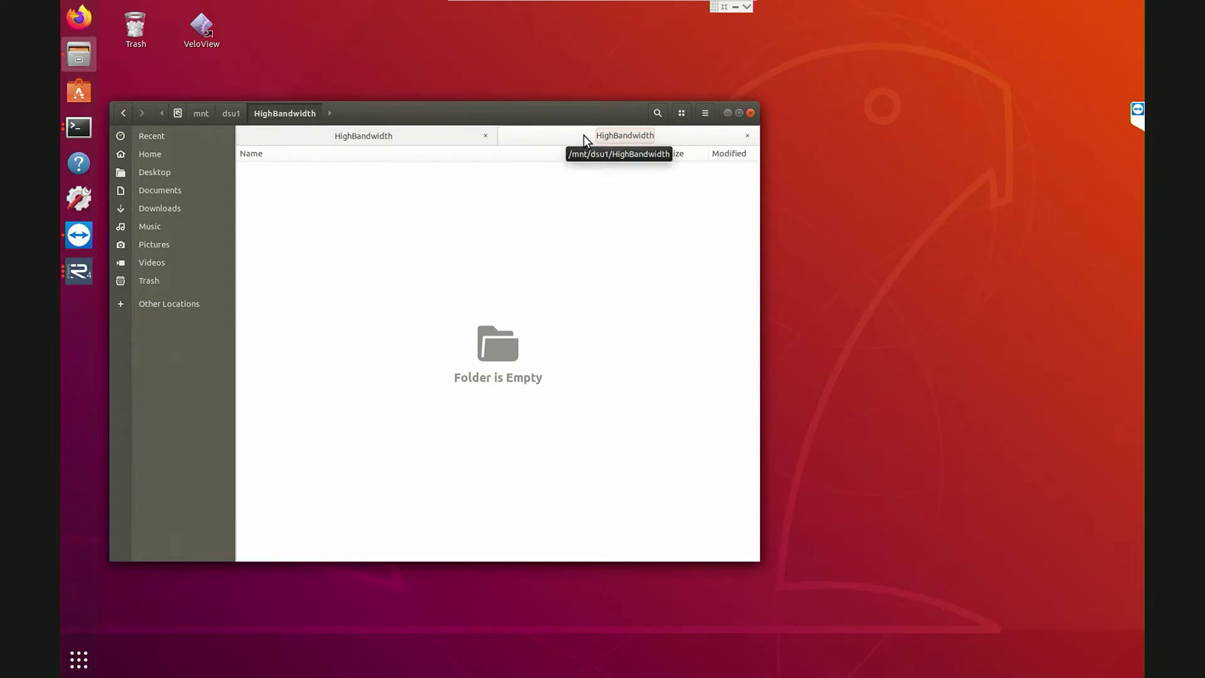
mouse_move(527, 180)
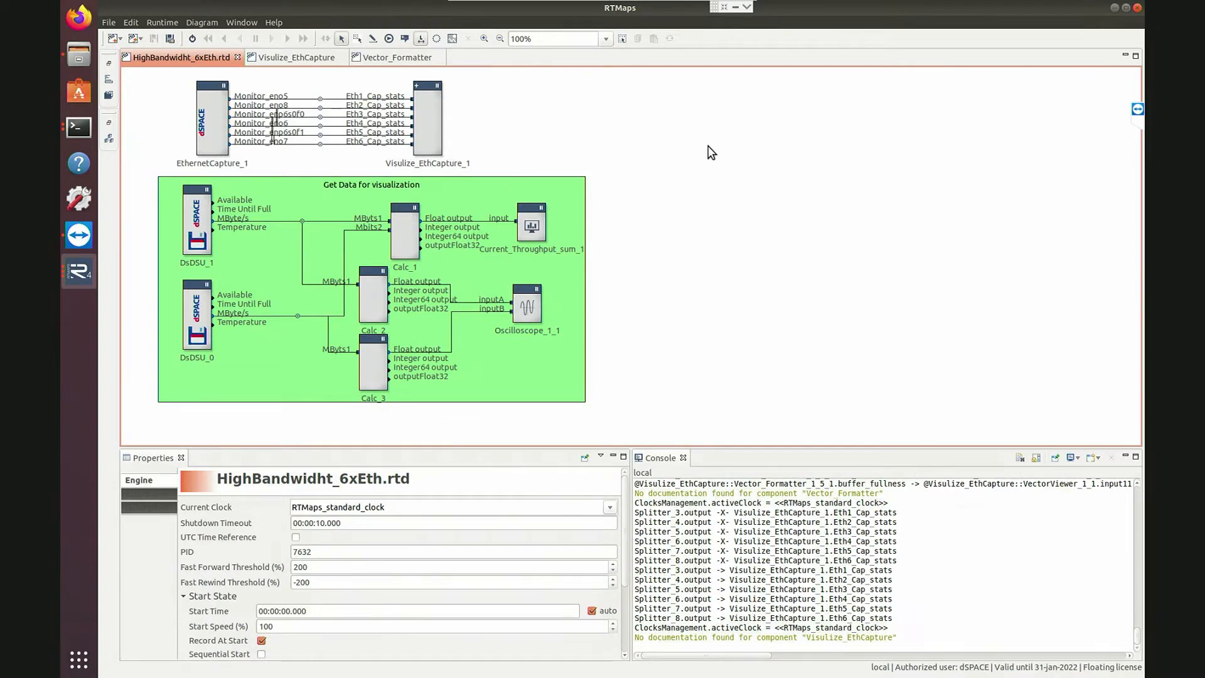
click(211, 119)
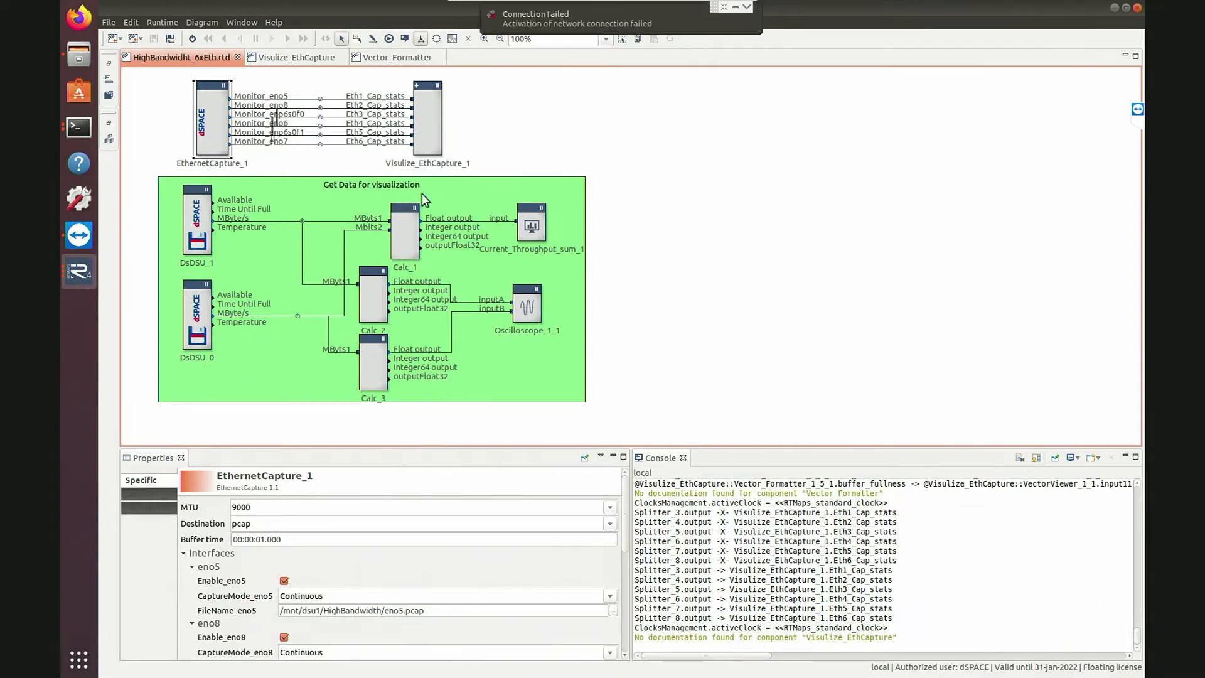
click(531, 227)
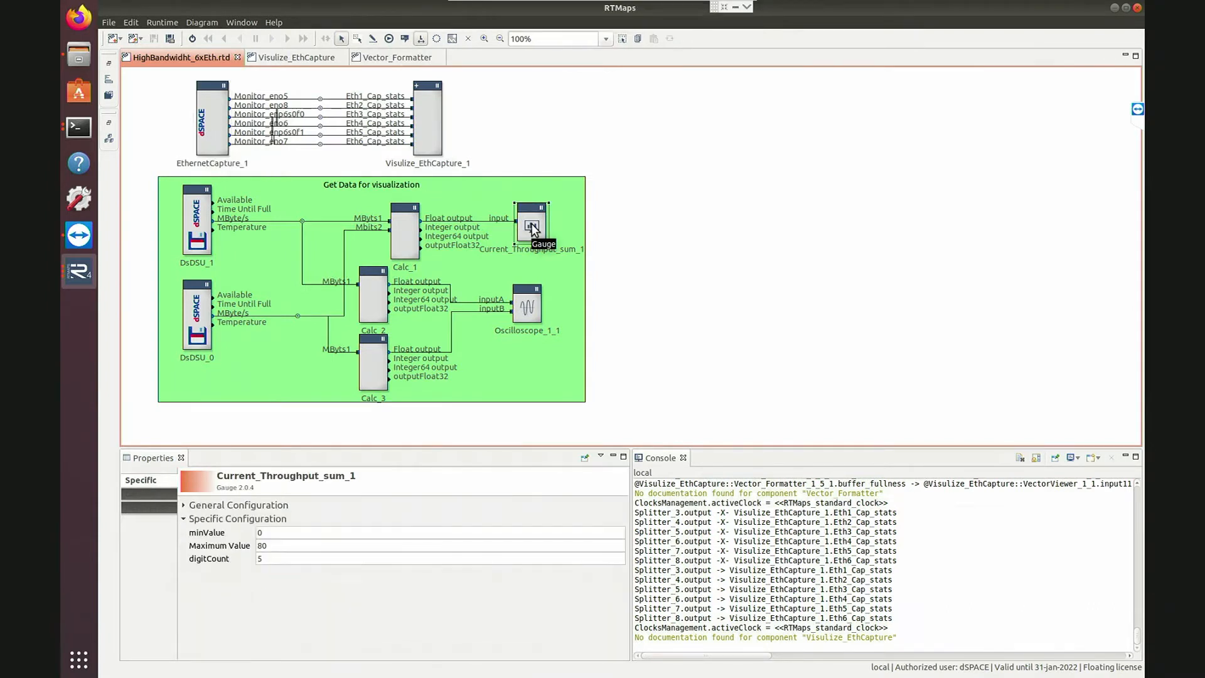
mouse_move(232, 174)
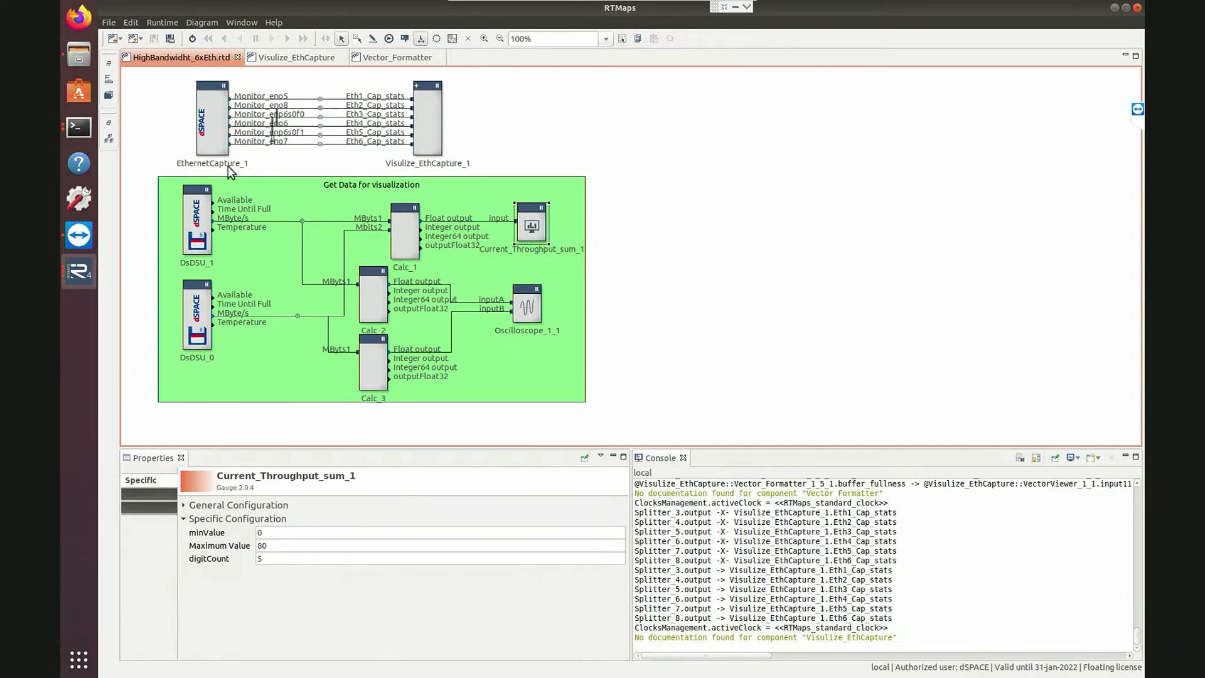
click(211, 120)
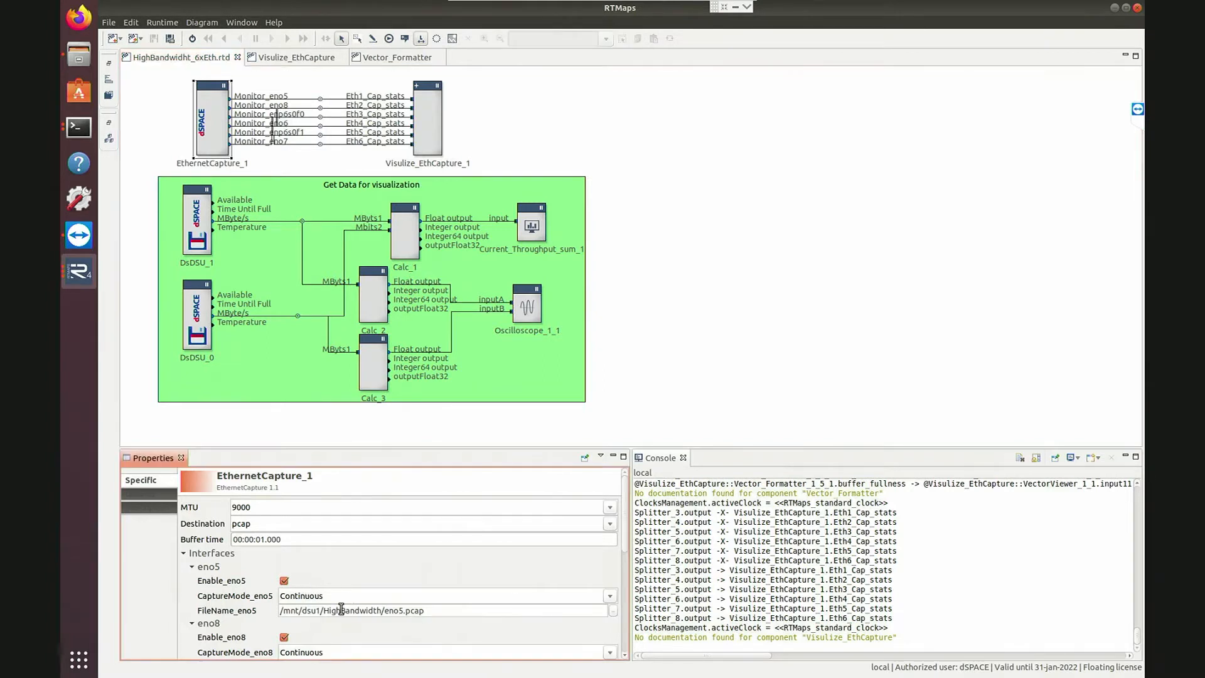
scroll(down, 3)
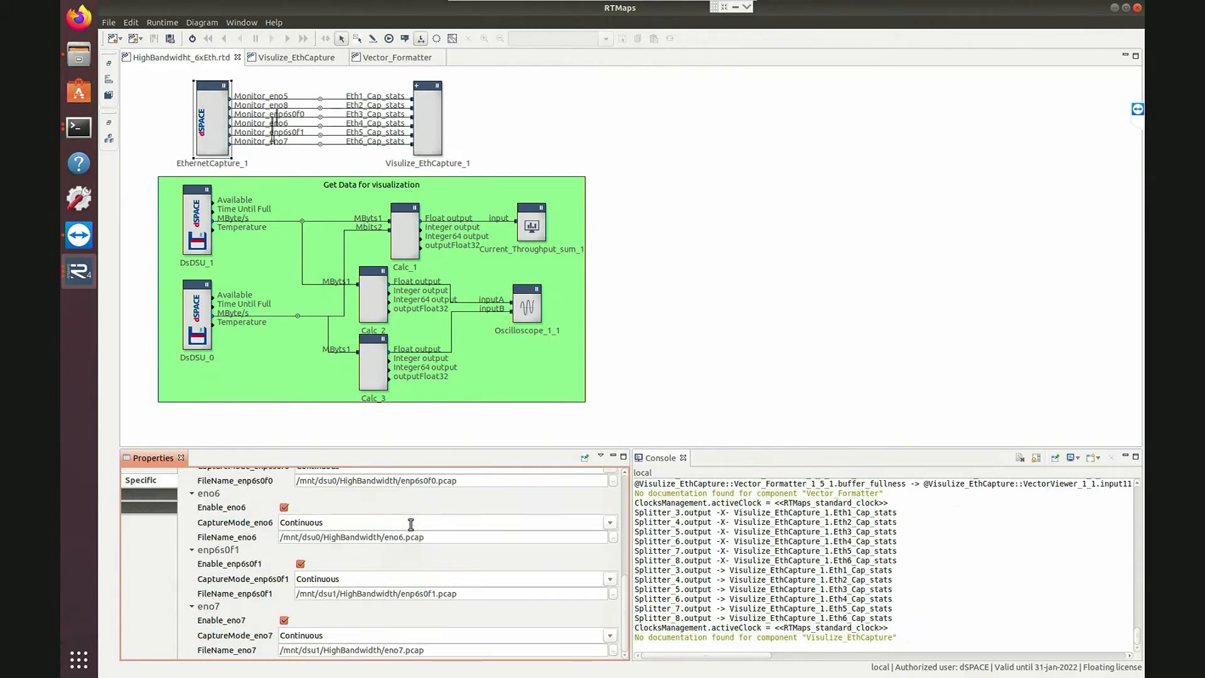
mouse_move(292, 163)
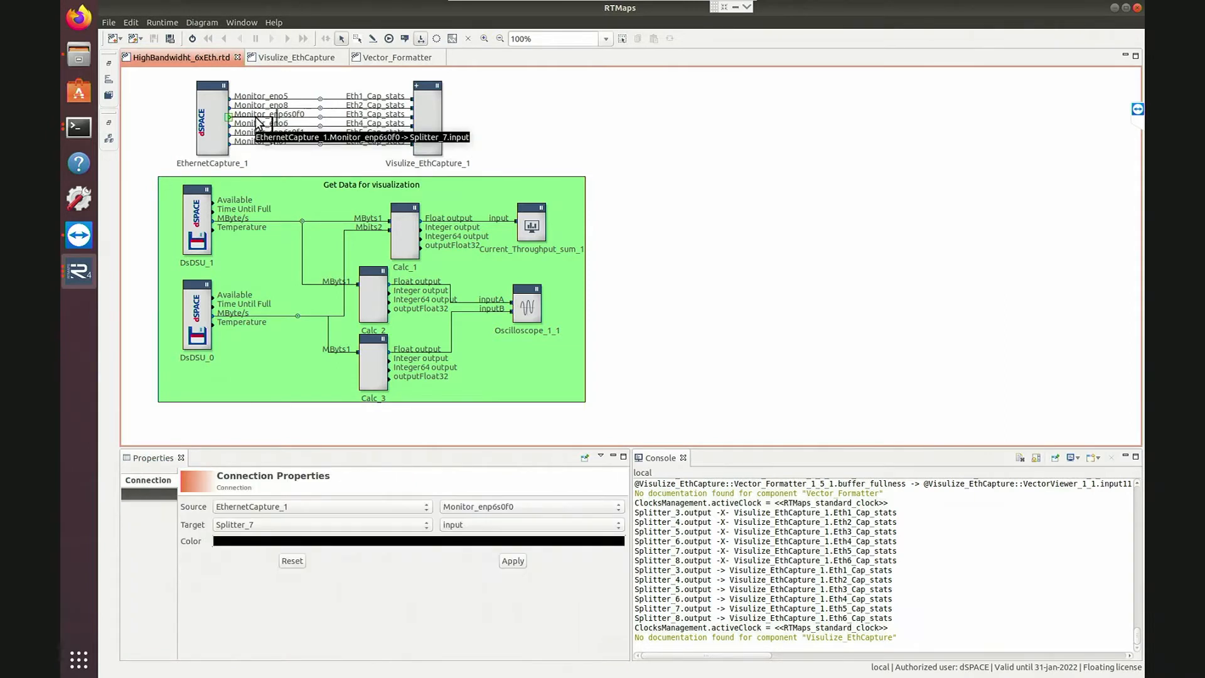
click(173, 127)
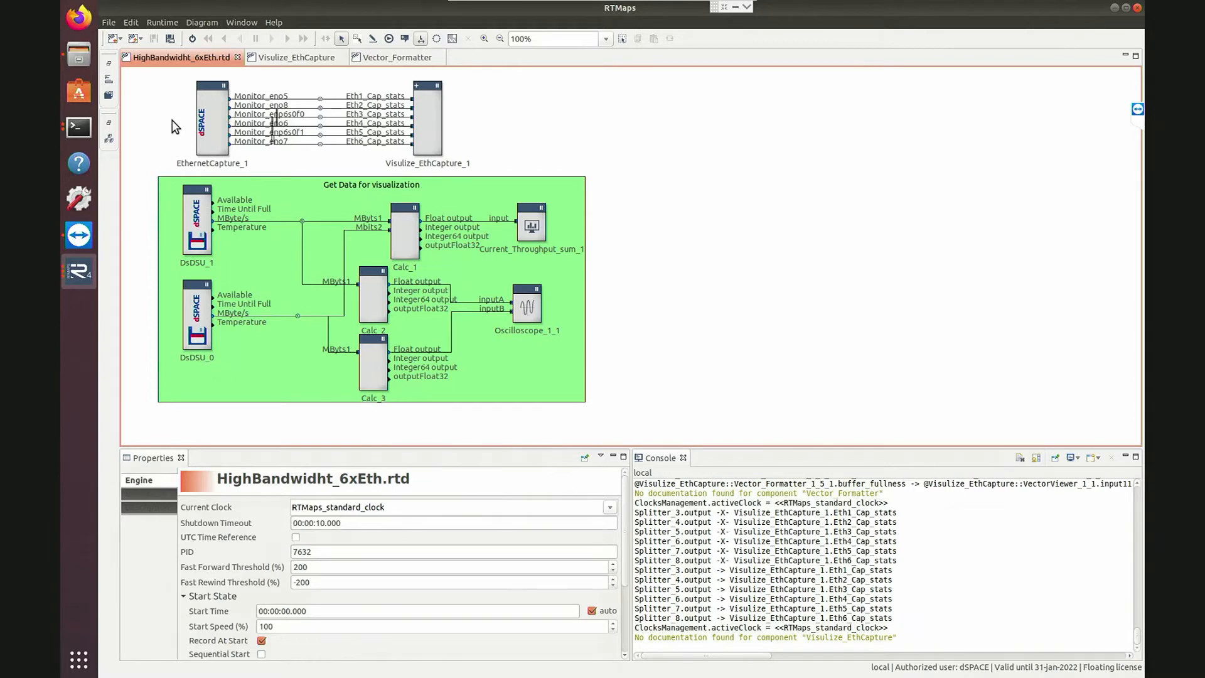
click(193, 39)
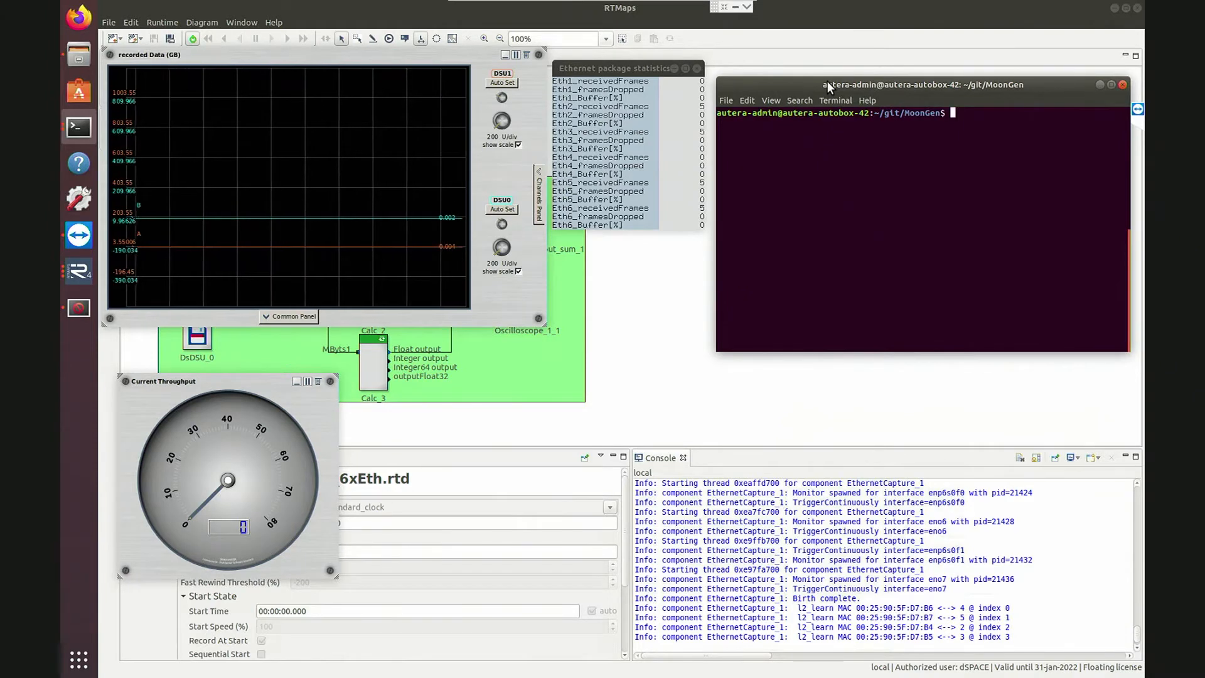
List the MoonGen folder and start moongen-simple udp-simple on ports 0–5 at rate 10Gbit/s
text(ls)
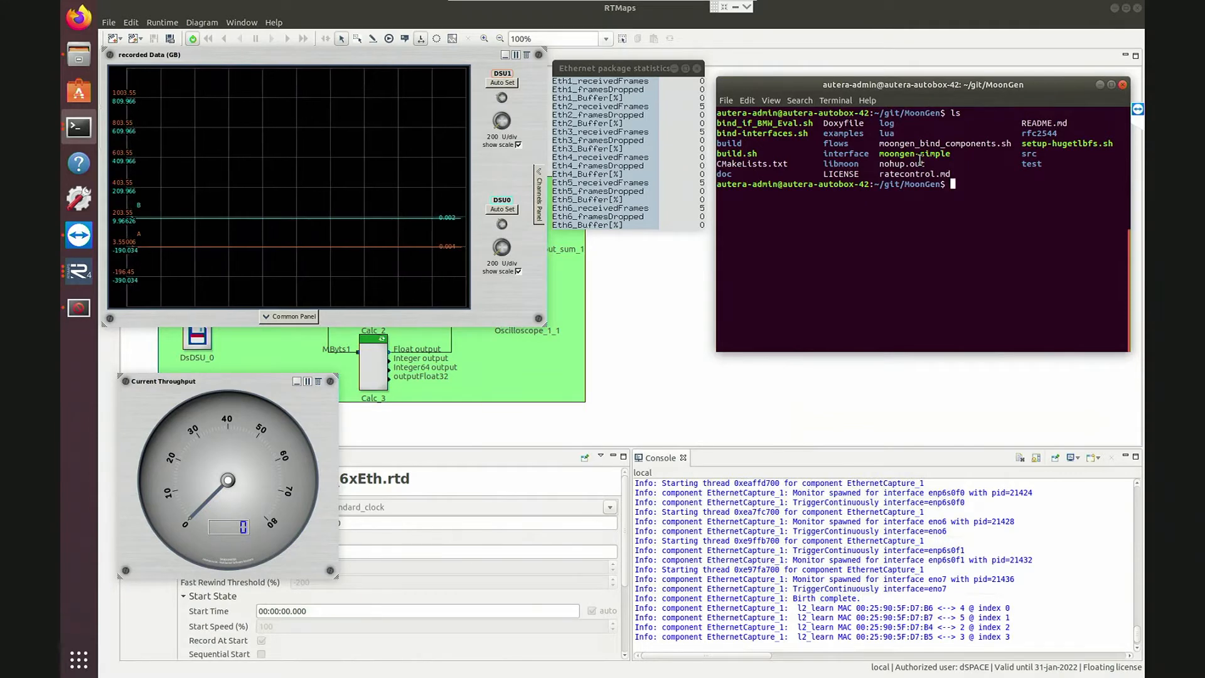
text(sudo ./moongen-simple start udp-simple:0,1,2,3,4,5::rate=10Gbit/s)
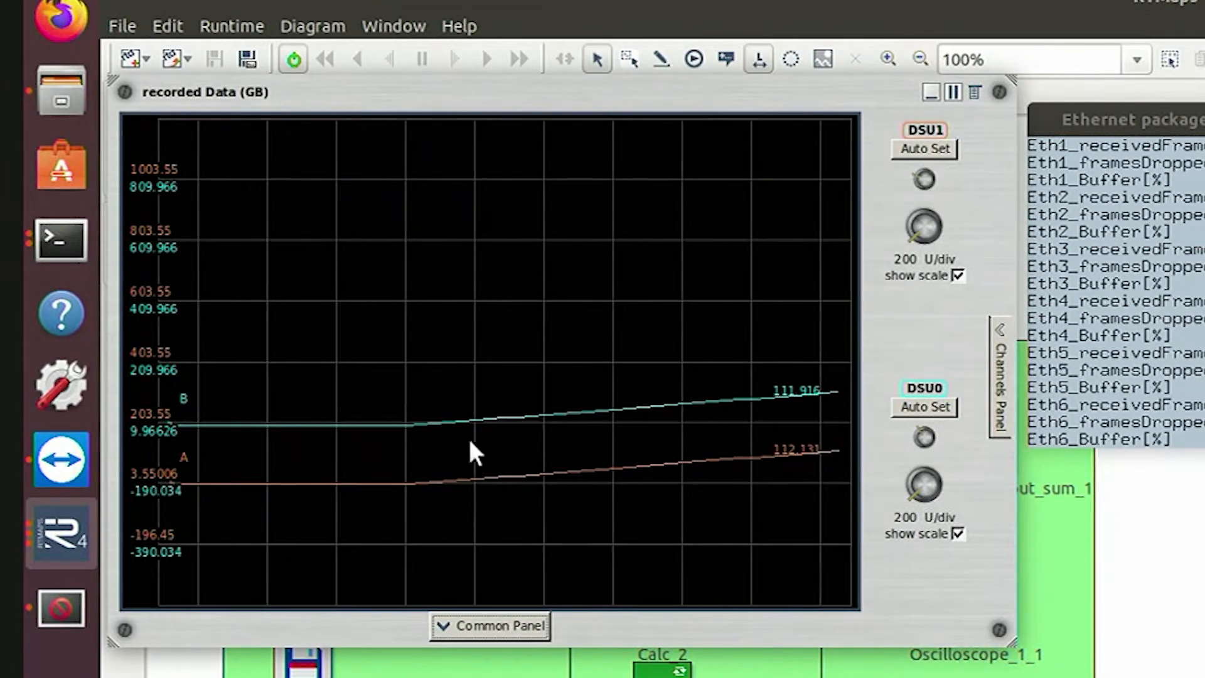
mouse_move(811, 475)
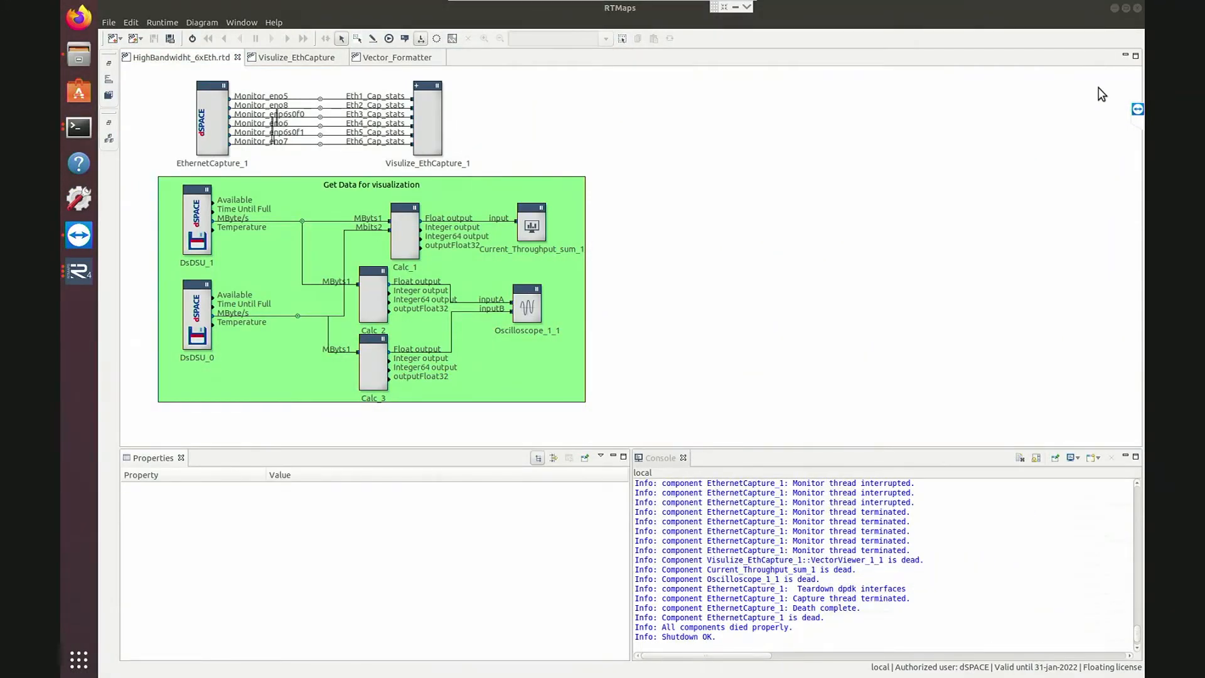
Stop the RTMaps recording so all components shut down and viewers close
click(78, 54)
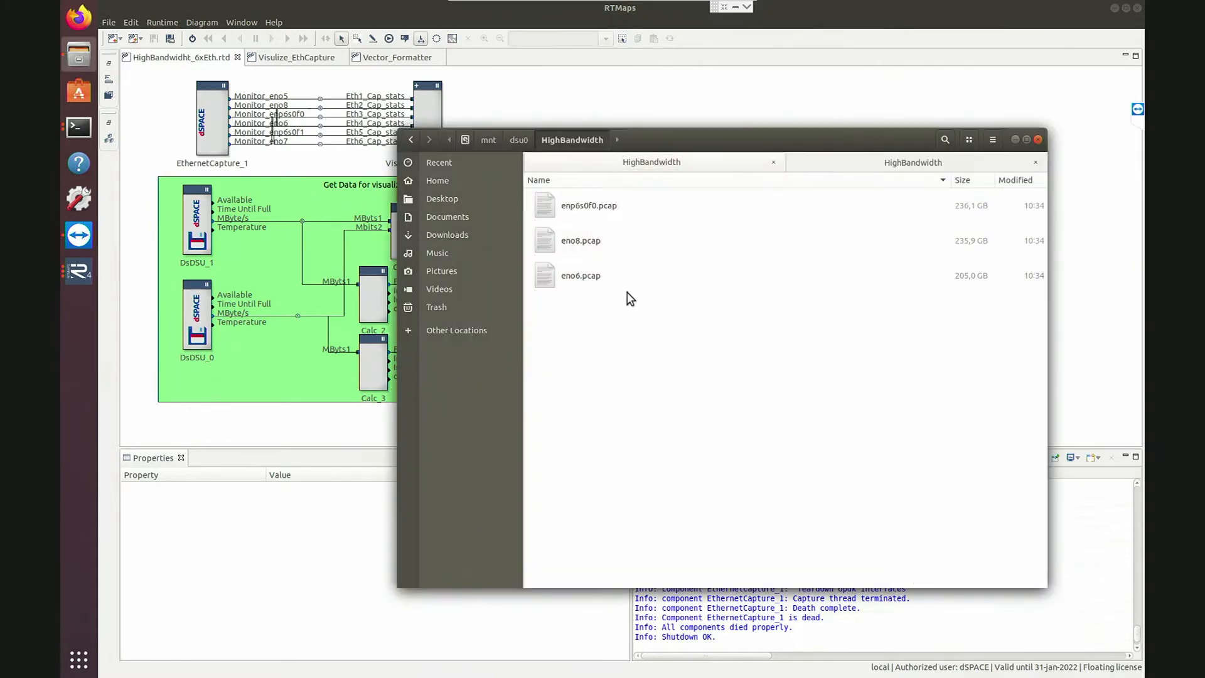
Select the eno8.pcap file in /mnt/dsu0/HighBandwidth
click(580, 240)
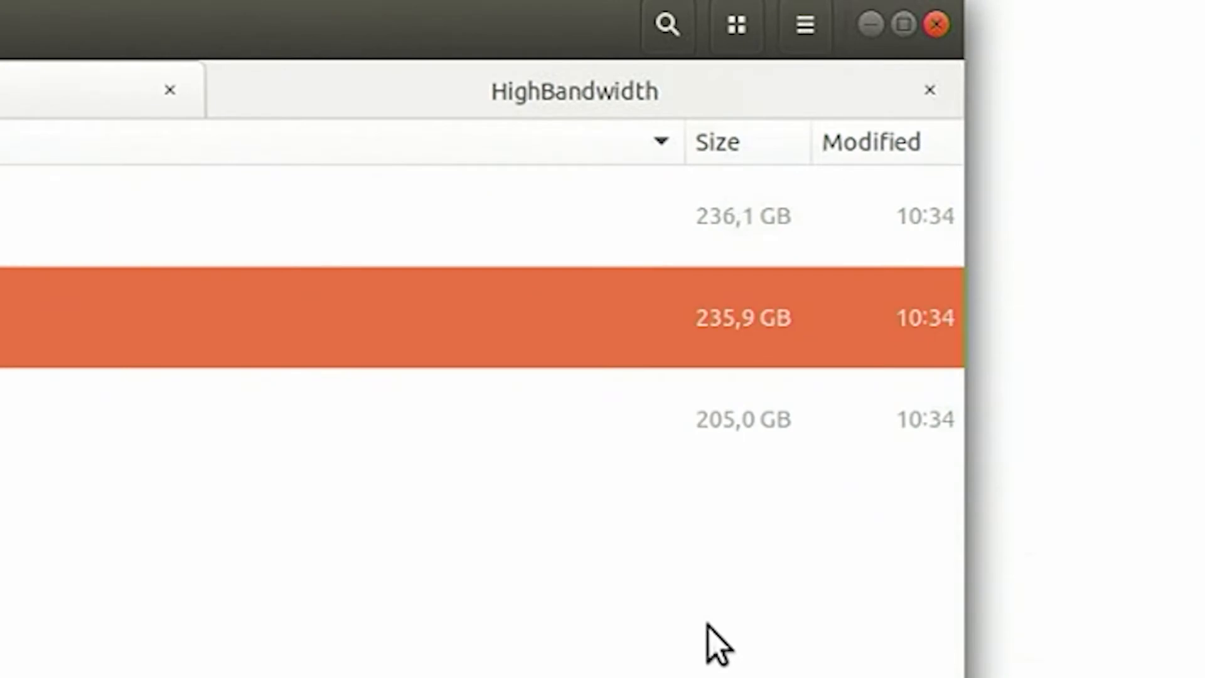
click(714, 142)
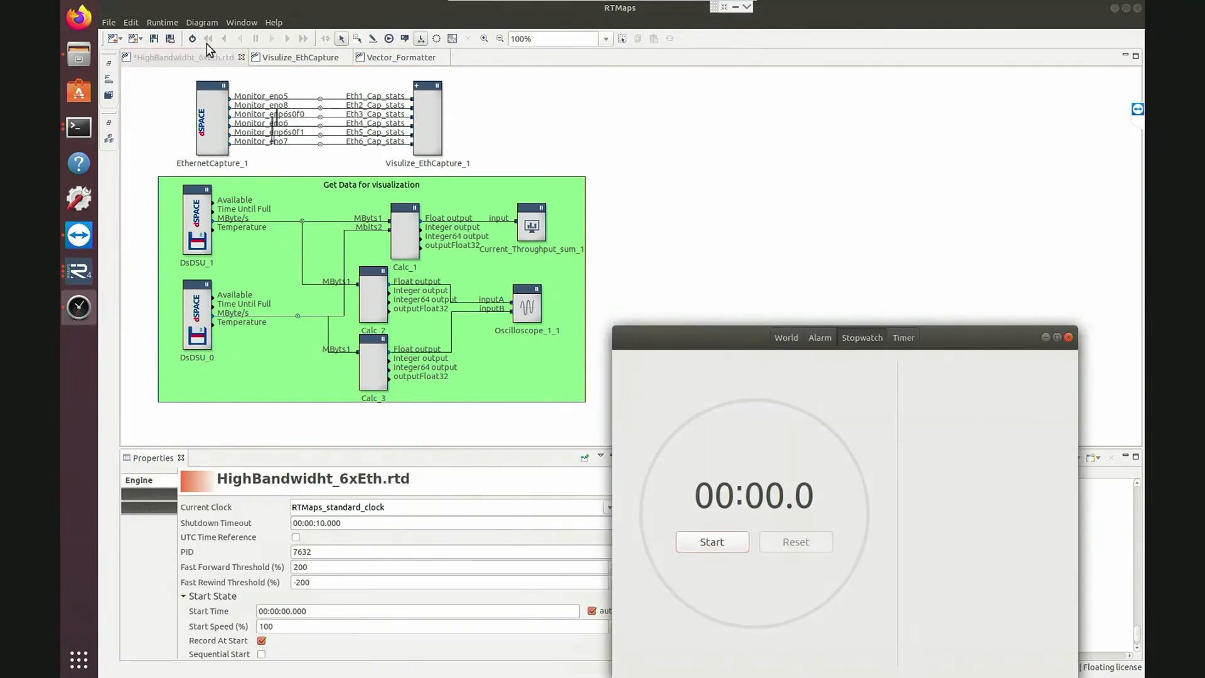
mouse_move(192, 39)
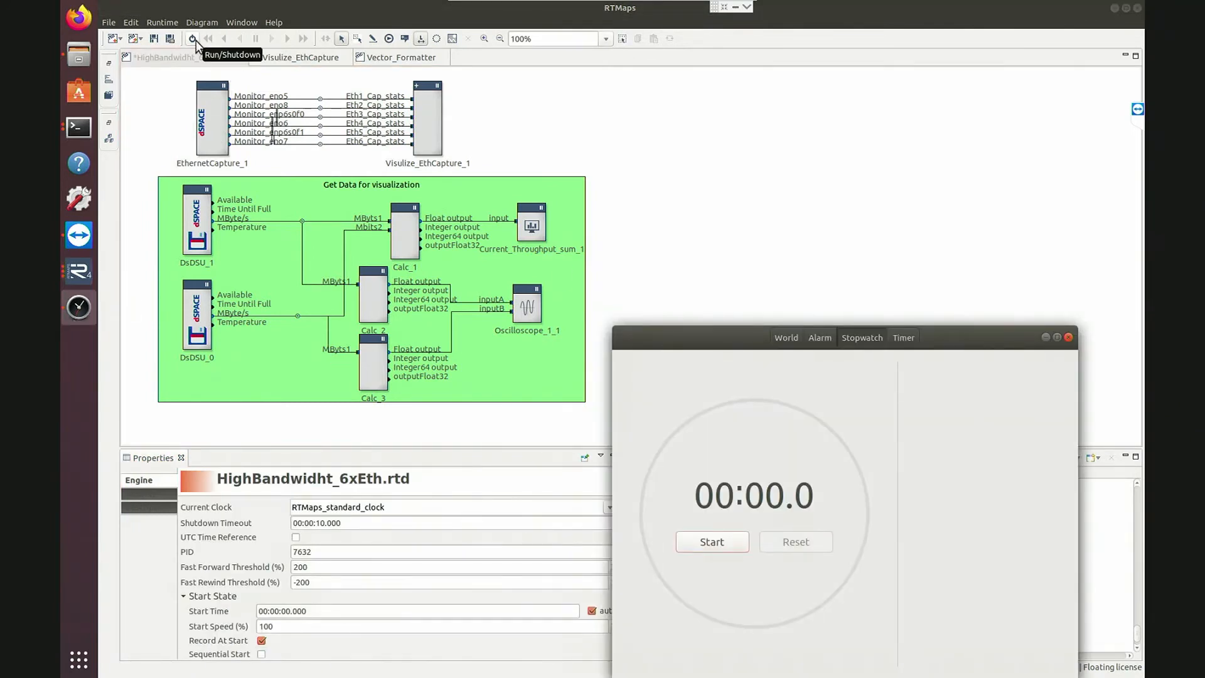
Run the capture diagram, then start moongen-simple udp-simple on ports 0–5 at 10Gbit/s in the terminal
click(193, 39)
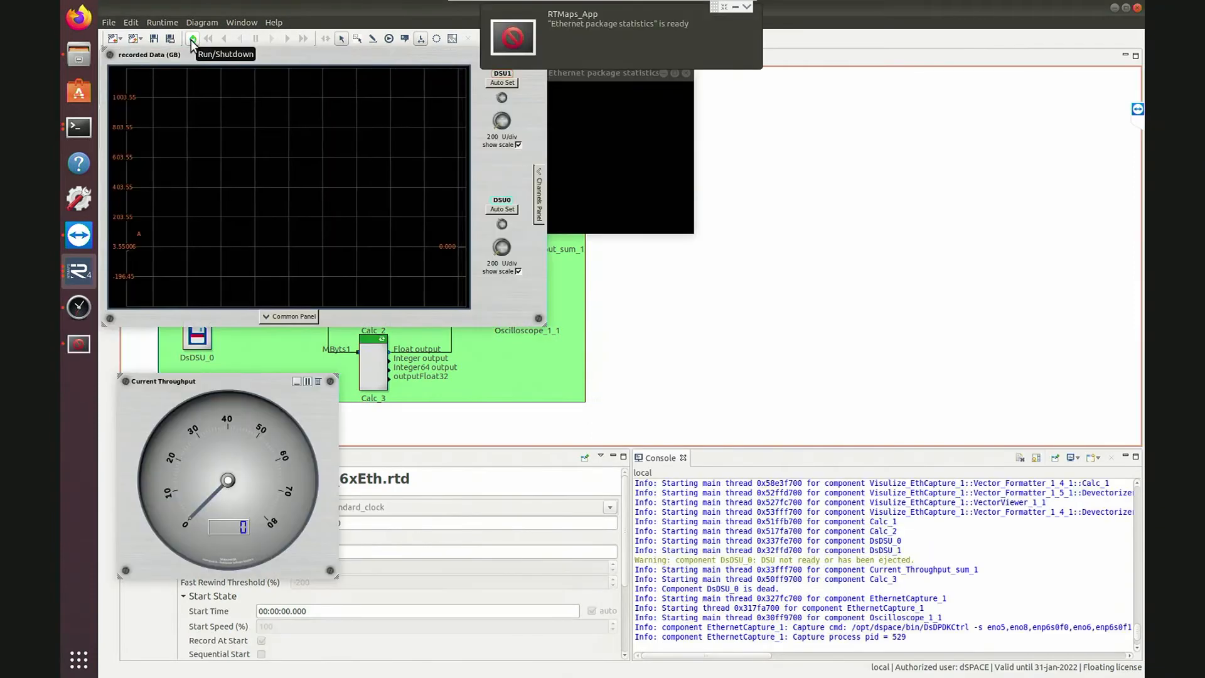
click(193, 39)
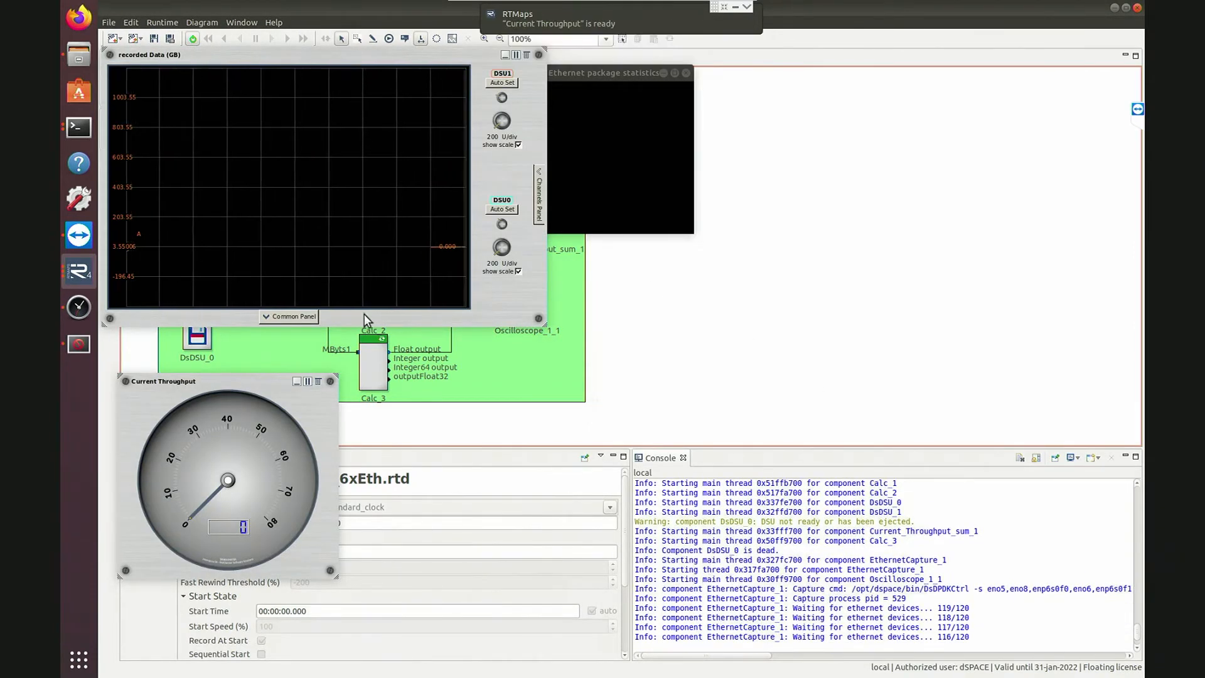
click(78, 306)
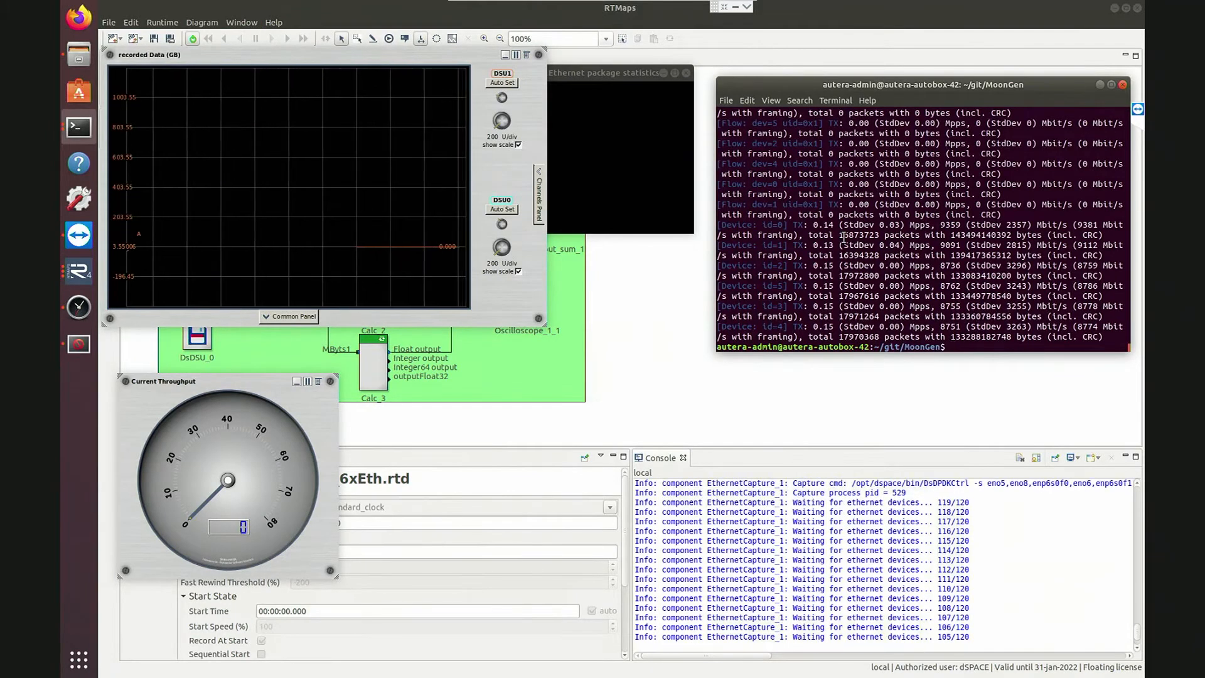
text(sudo ./moongen-simple start udp-simple:0,1,2,3,4,5::rate=10Gbit/s)
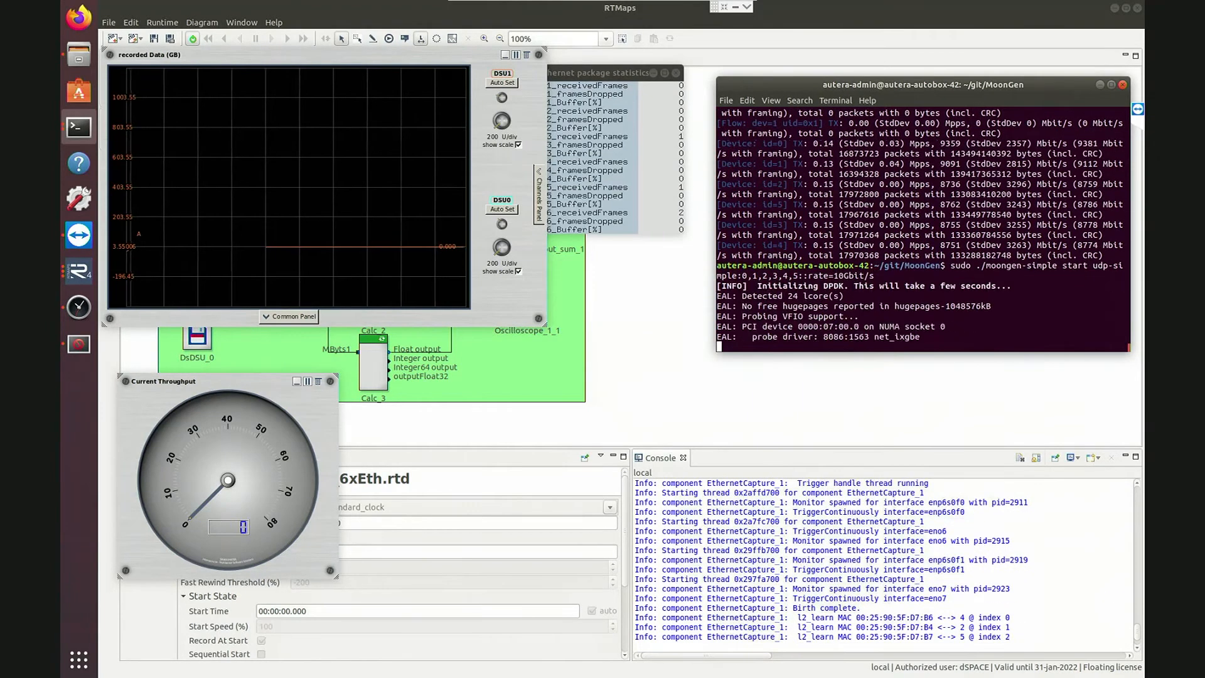
Start the Clocks stopwatch to time the six-stream capture
click(76, 306)
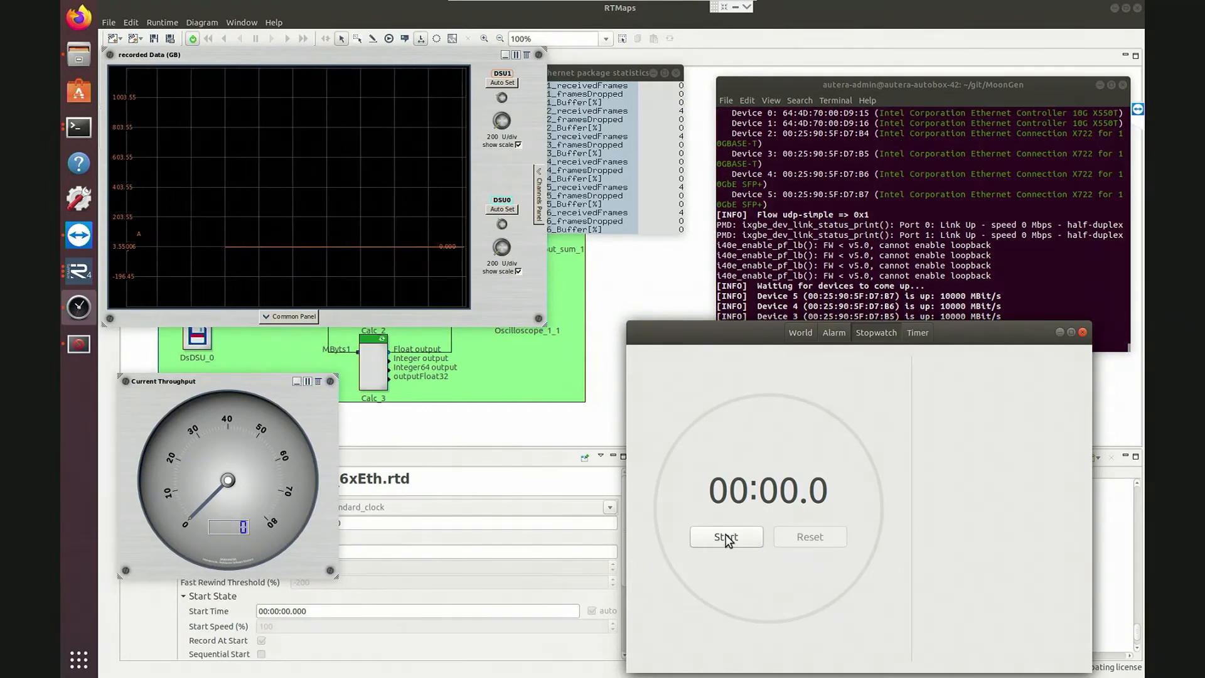
click(726, 537)
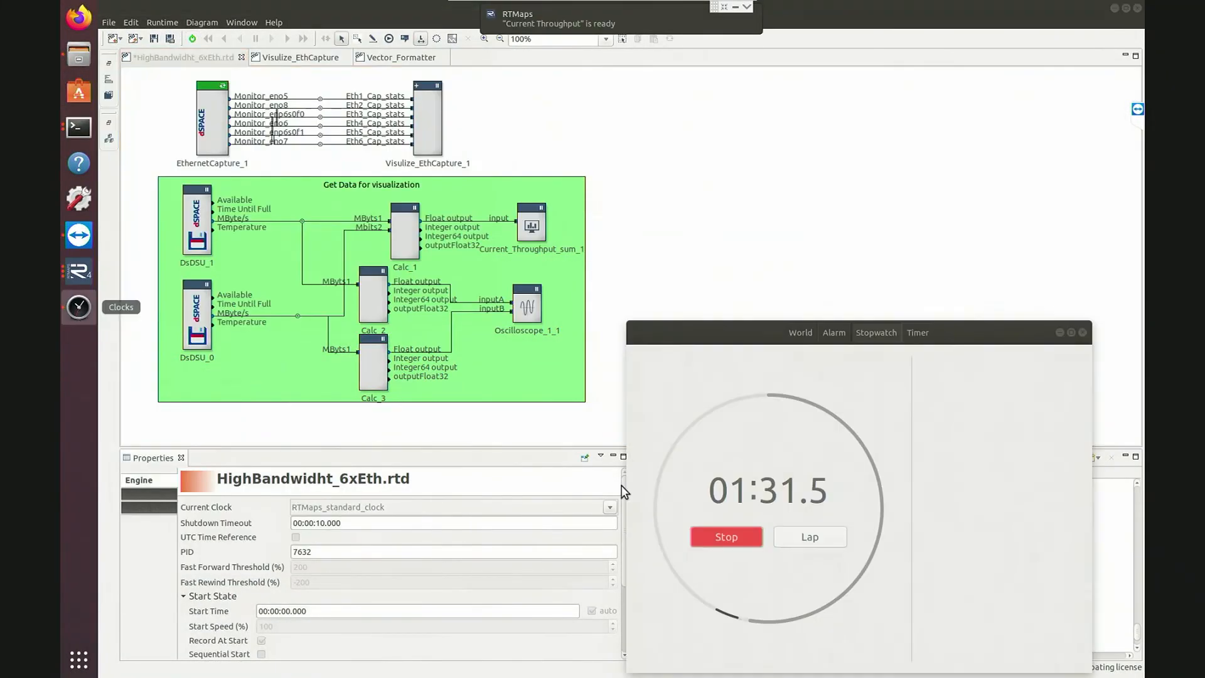
Stop the Clocks stopwatch at about 1:32
click(726, 536)
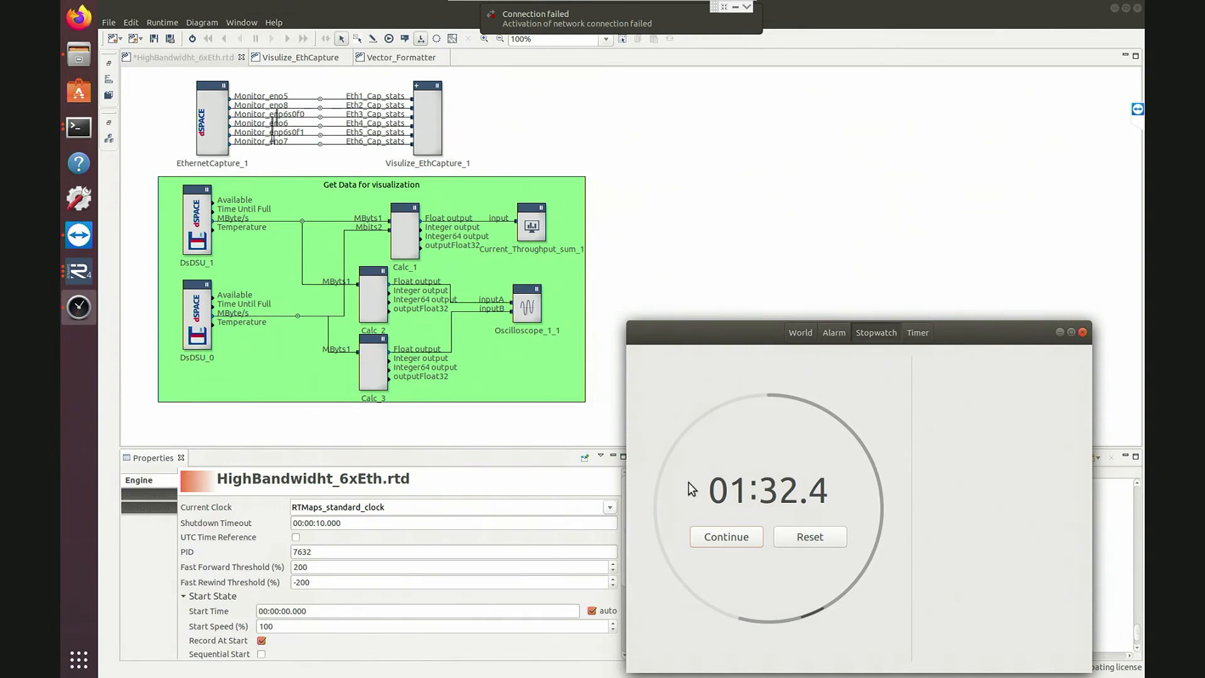
mouse_move(772, 513)
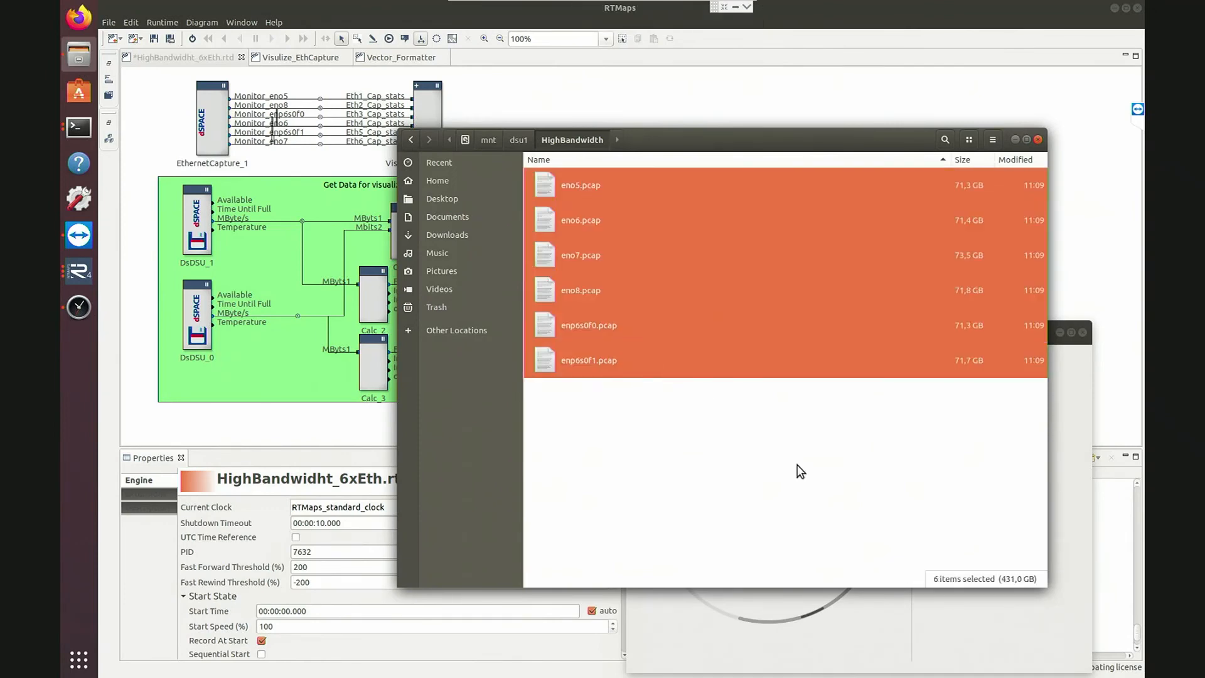
mouse_move(963, 529)
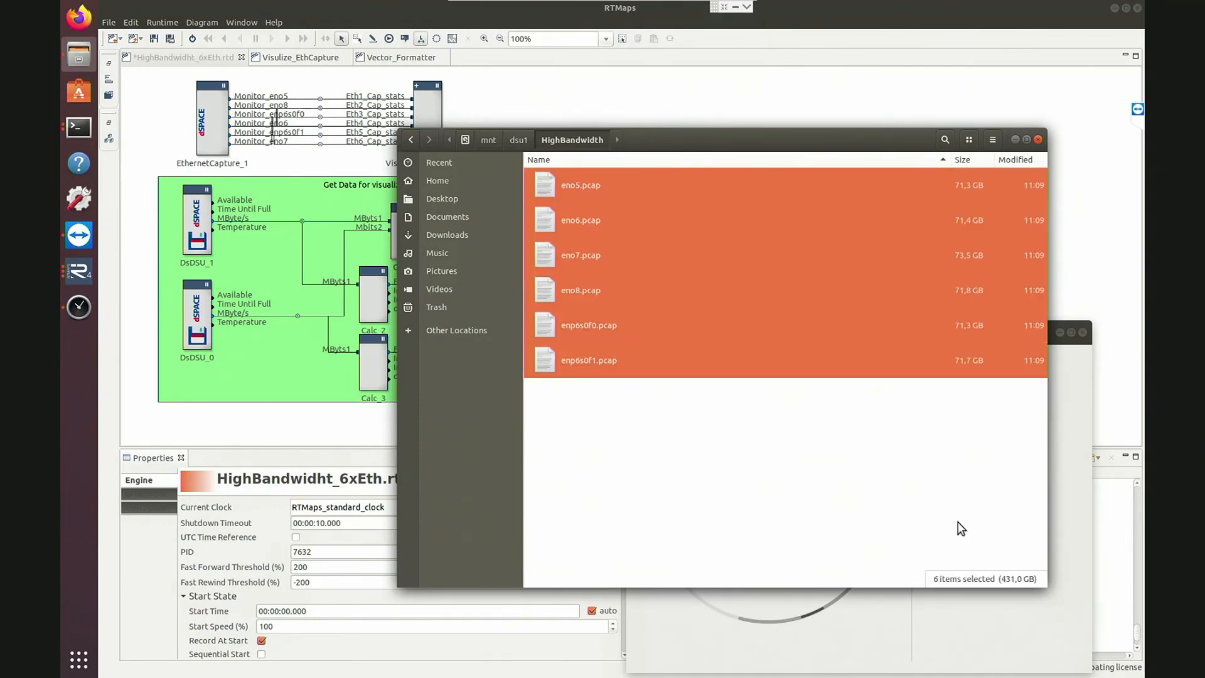